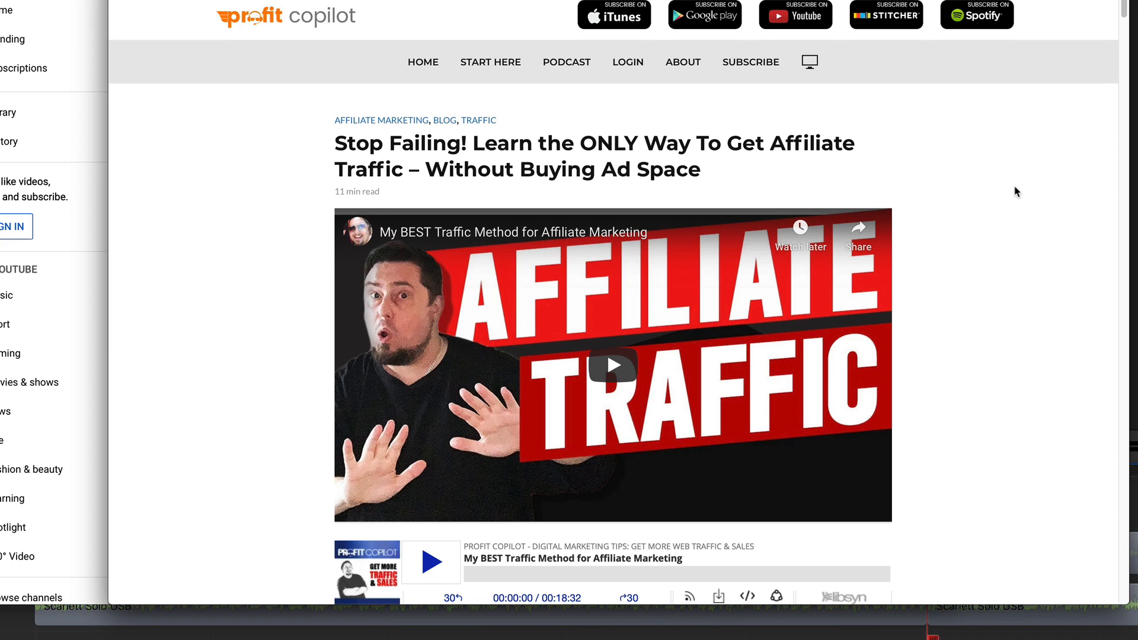
- Scroll the affiliate-traffic post past its YouTube video and podcast player to the opt-in form
scroll(down, 3)
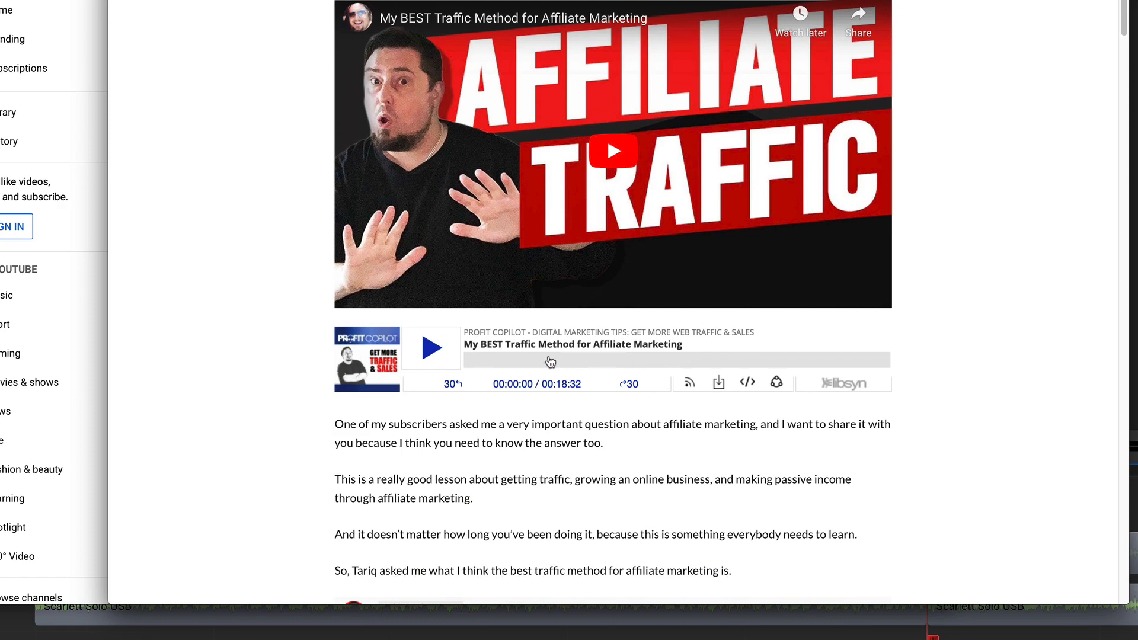
scroll(down, 3)
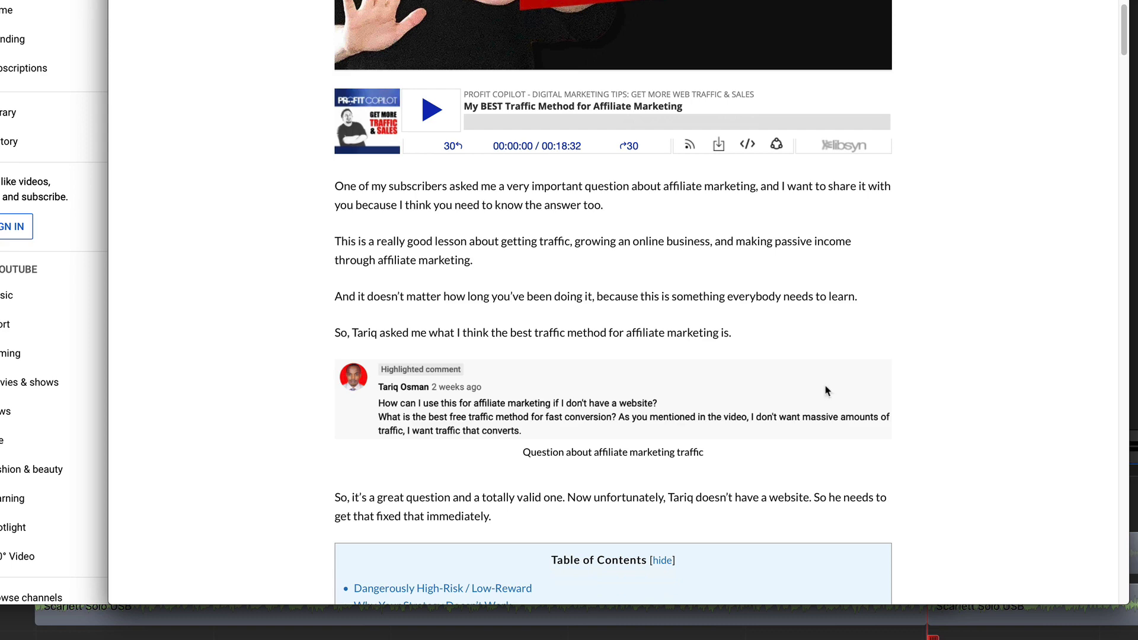
scroll(down, 3)
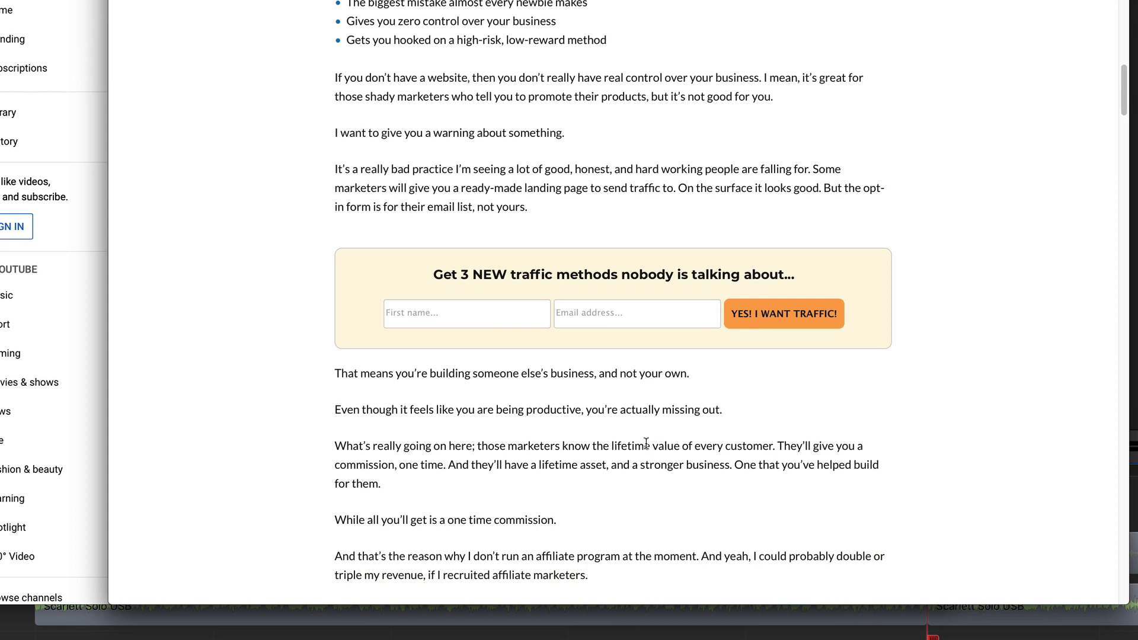
- Reach the end of the post and follow the profitcopilot.com/traffic link to the '3 Secrets To FREE Traffic' page
scroll(down, 3)
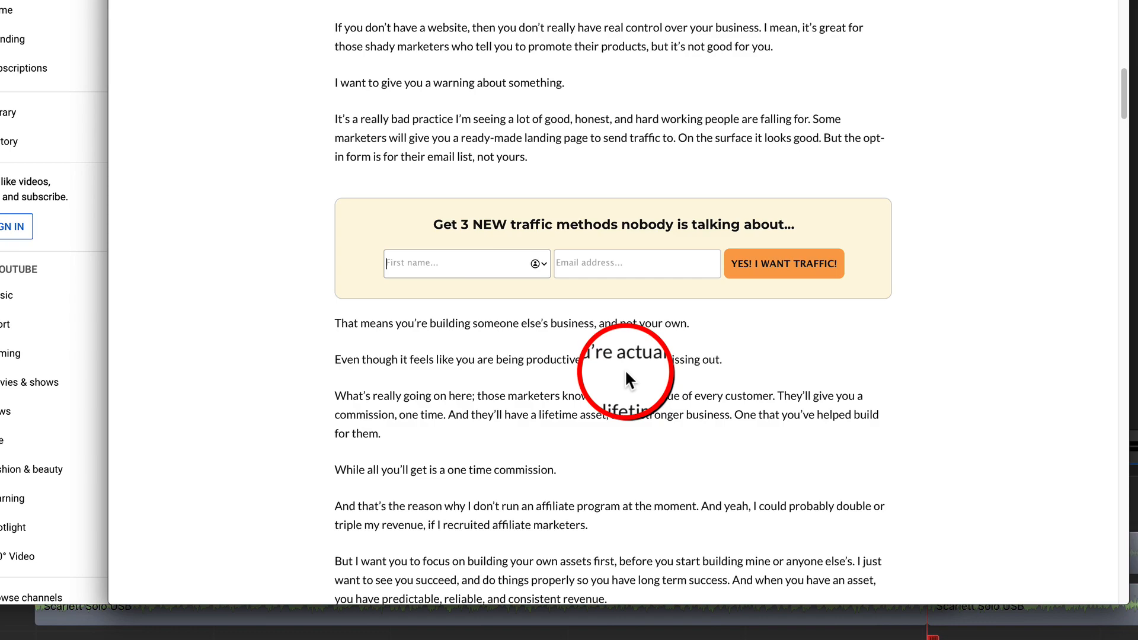
scroll(down, 3)
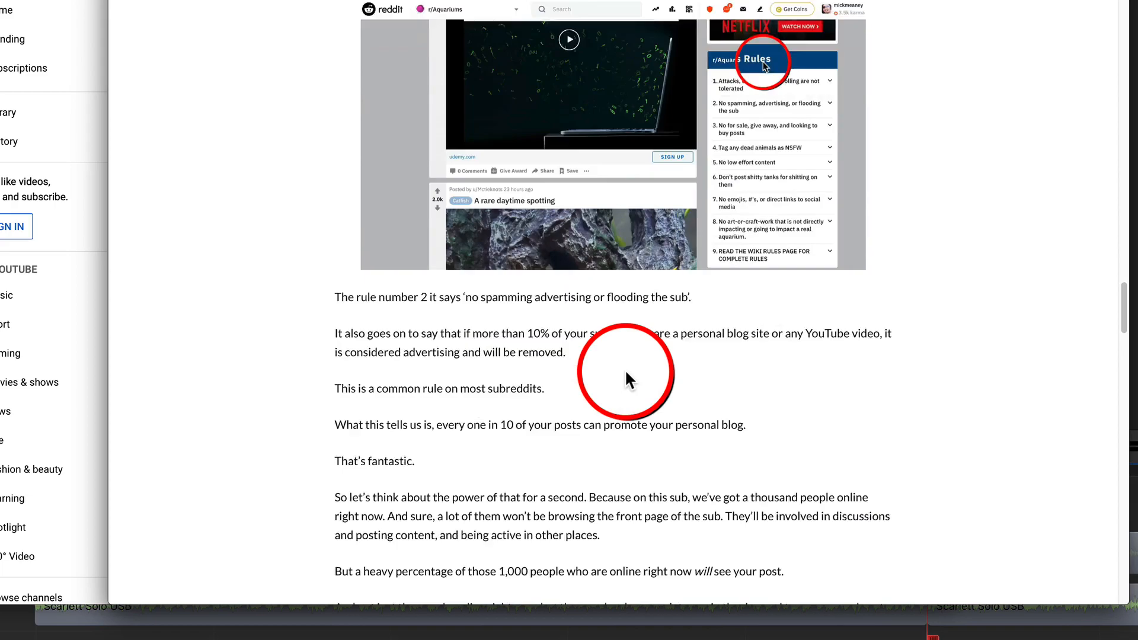
scroll(down, 3)
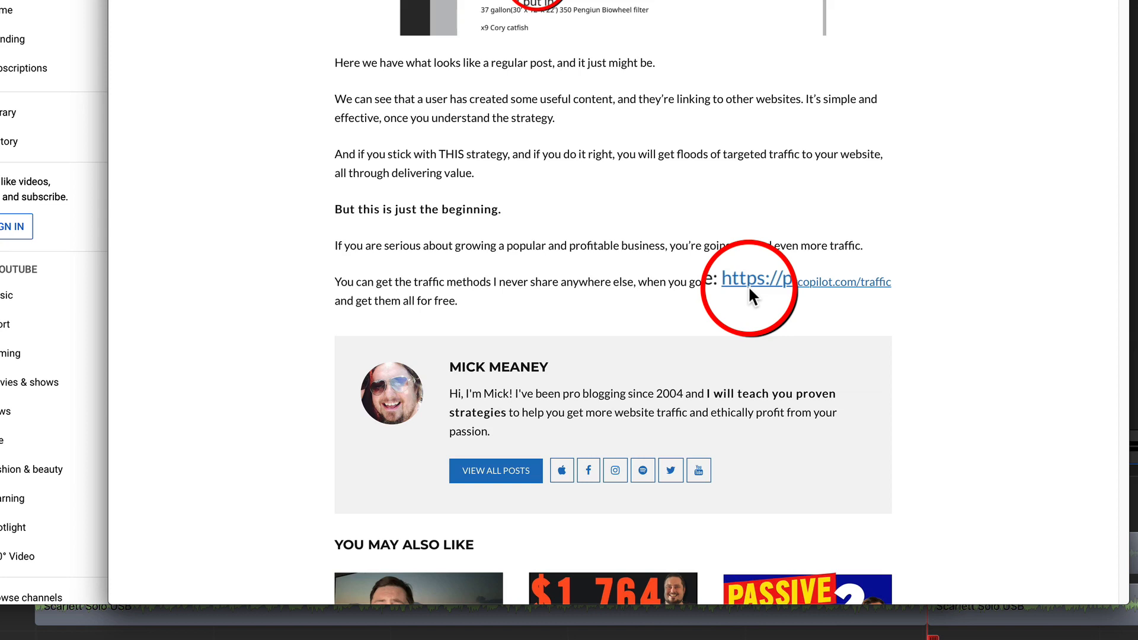
click(757, 282)
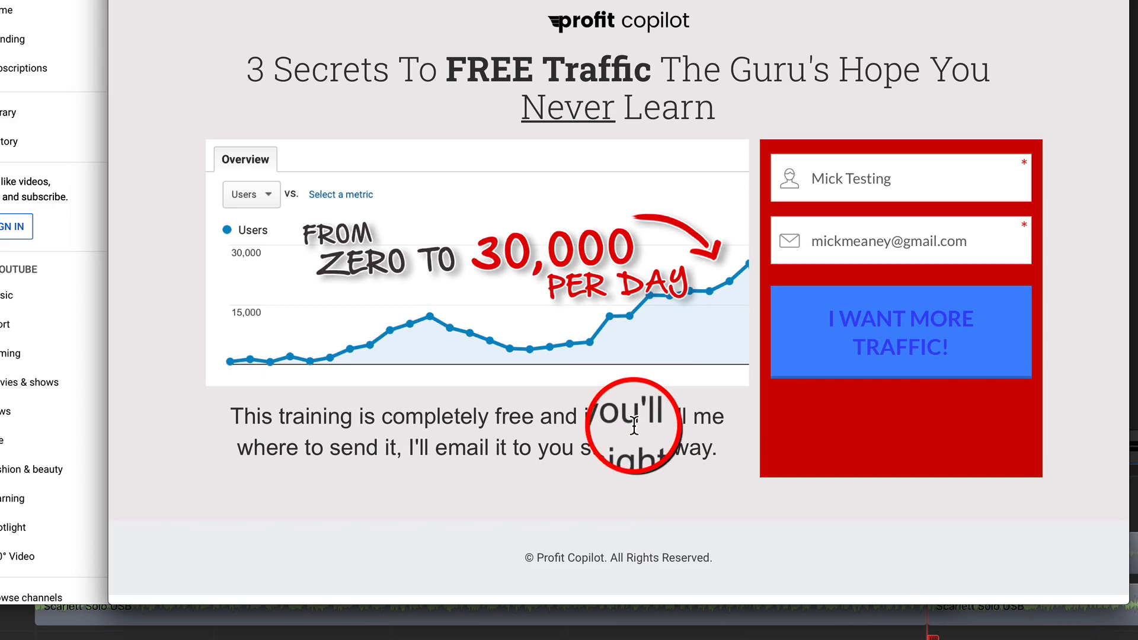